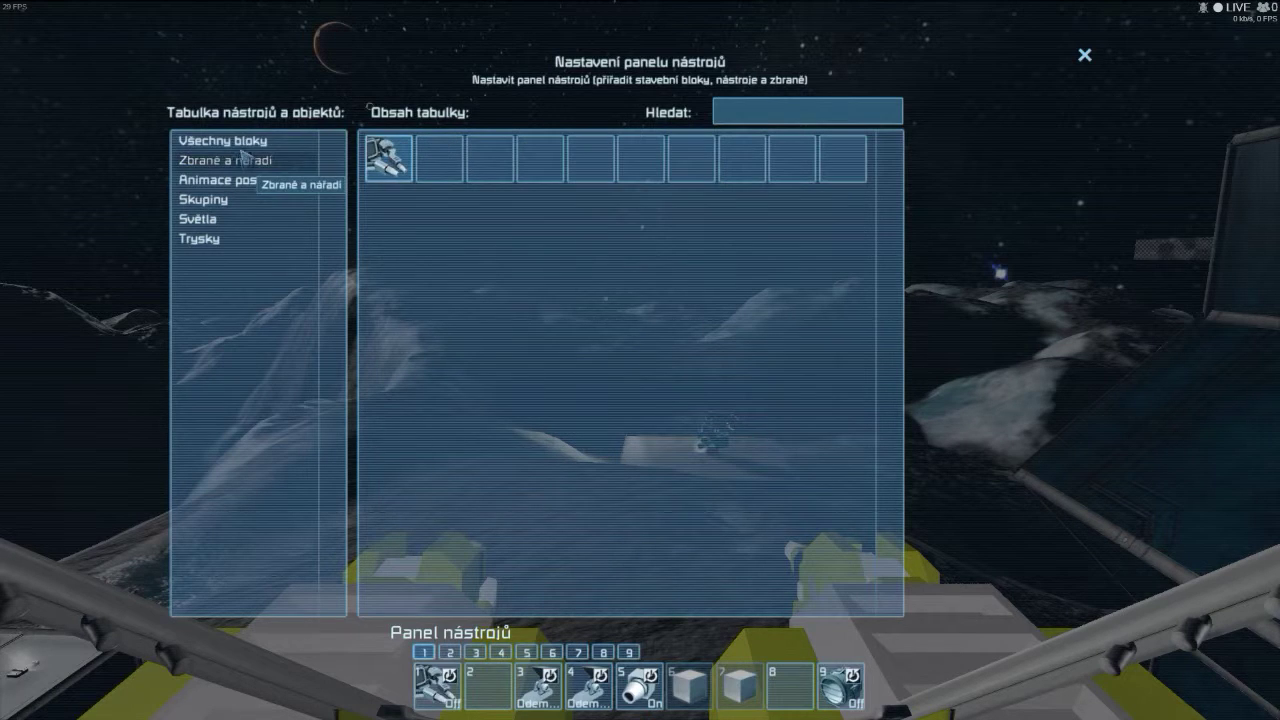
Leave the toolbar setup and bring up the Moon welder terminal on its inventories.
{"action": "left_click", "coordinate": [228, 140]}
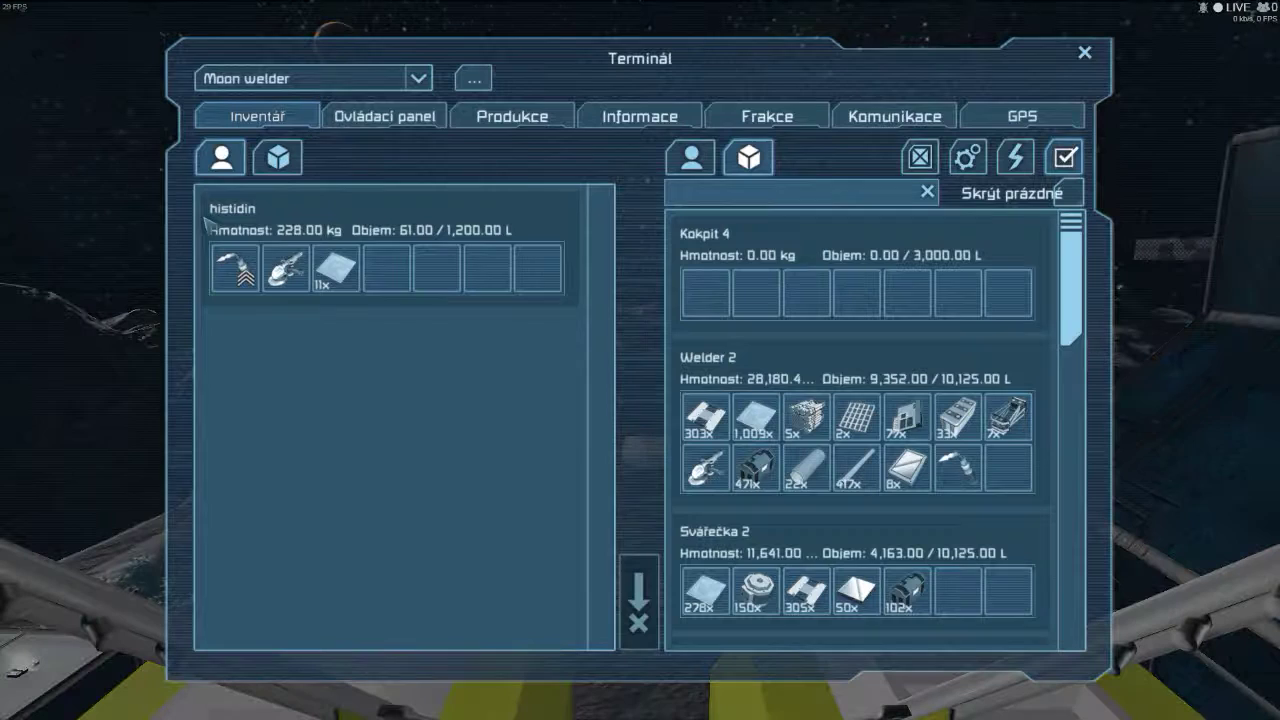
Show the control panel and step through Projektor, Konektor v zadu and konektor dole to its group-name field.
{"action": "left_click", "coordinate": [384, 114]}
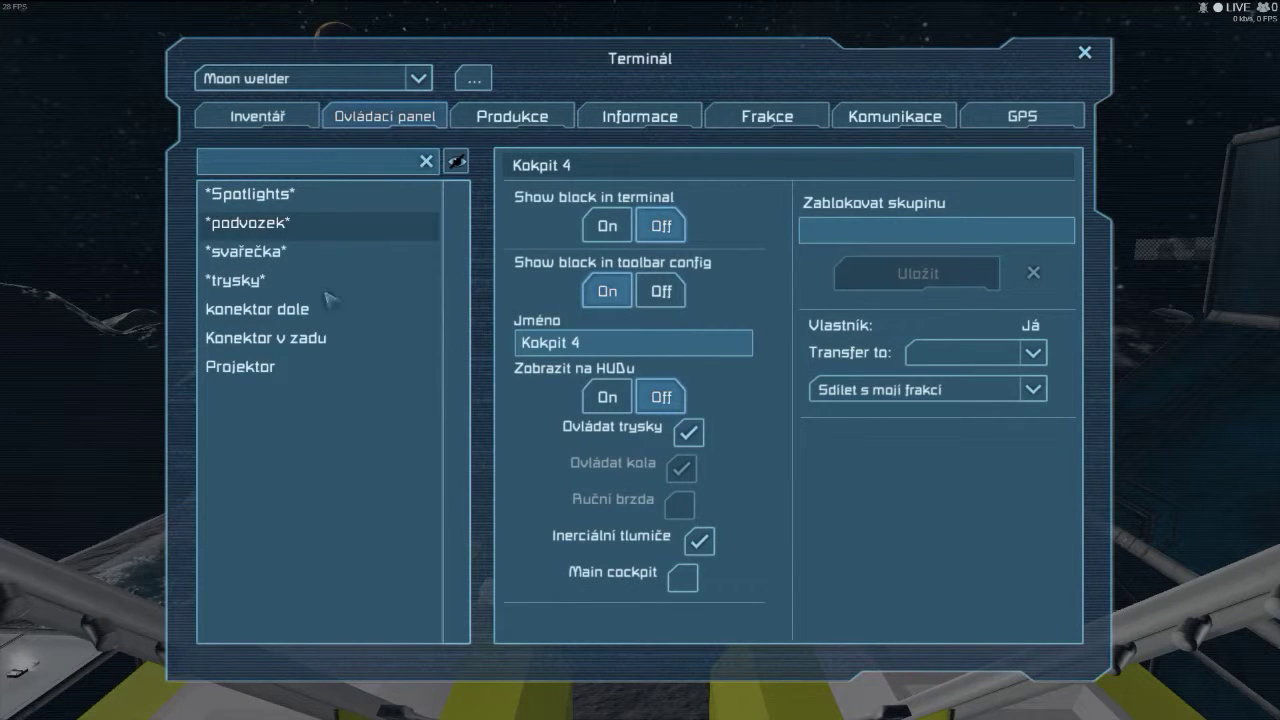
{"action": "left_click", "coordinate": [240, 366]}
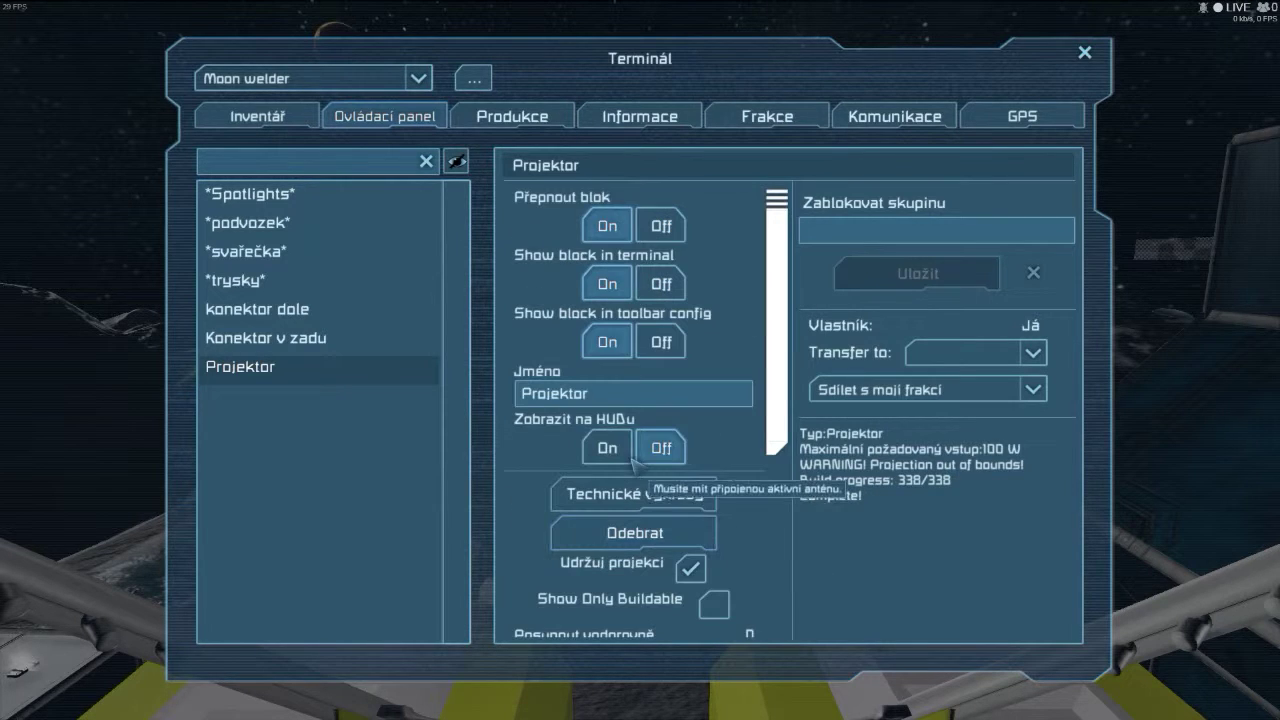
{"action": "left_click", "coordinate": [266, 336]}
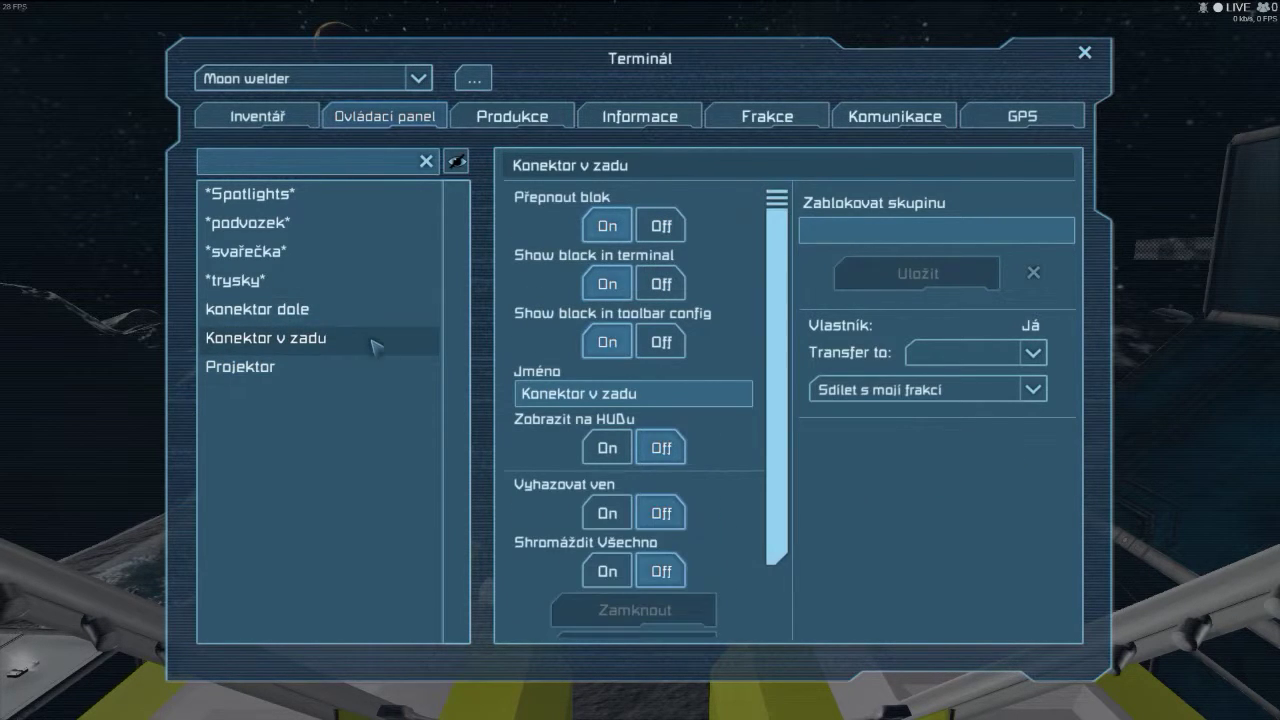
{"action": "left_click", "coordinate": [256, 308]}
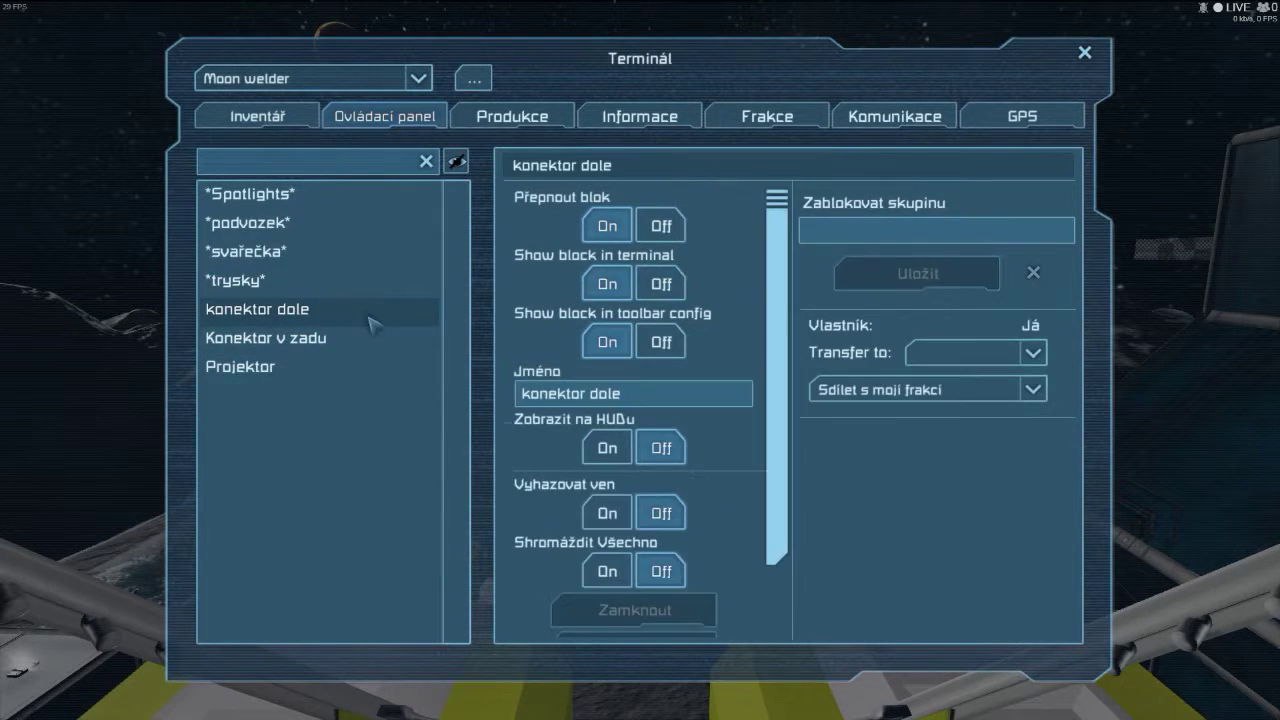
{"action": "left_click", "coordinate": [936, 230]}
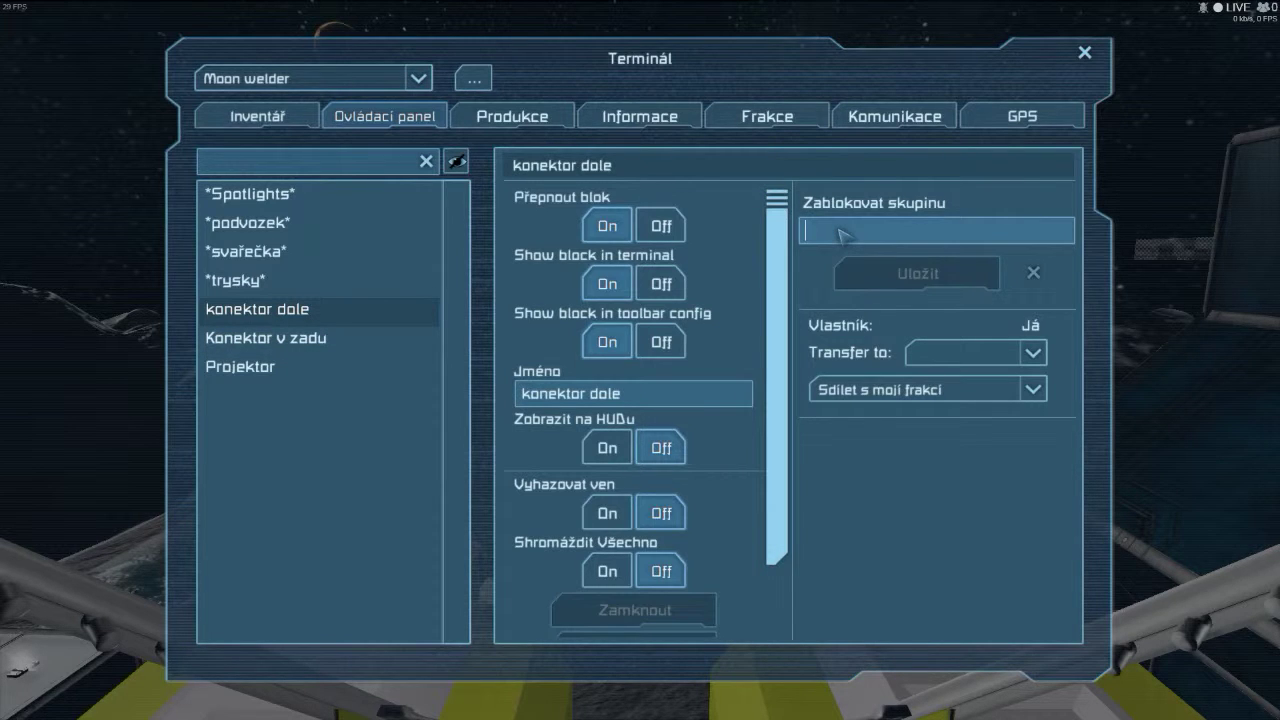
Name a block group 'konektor v zadu' for the rear connector.
{"action": "type", "text": "konektor dole"}
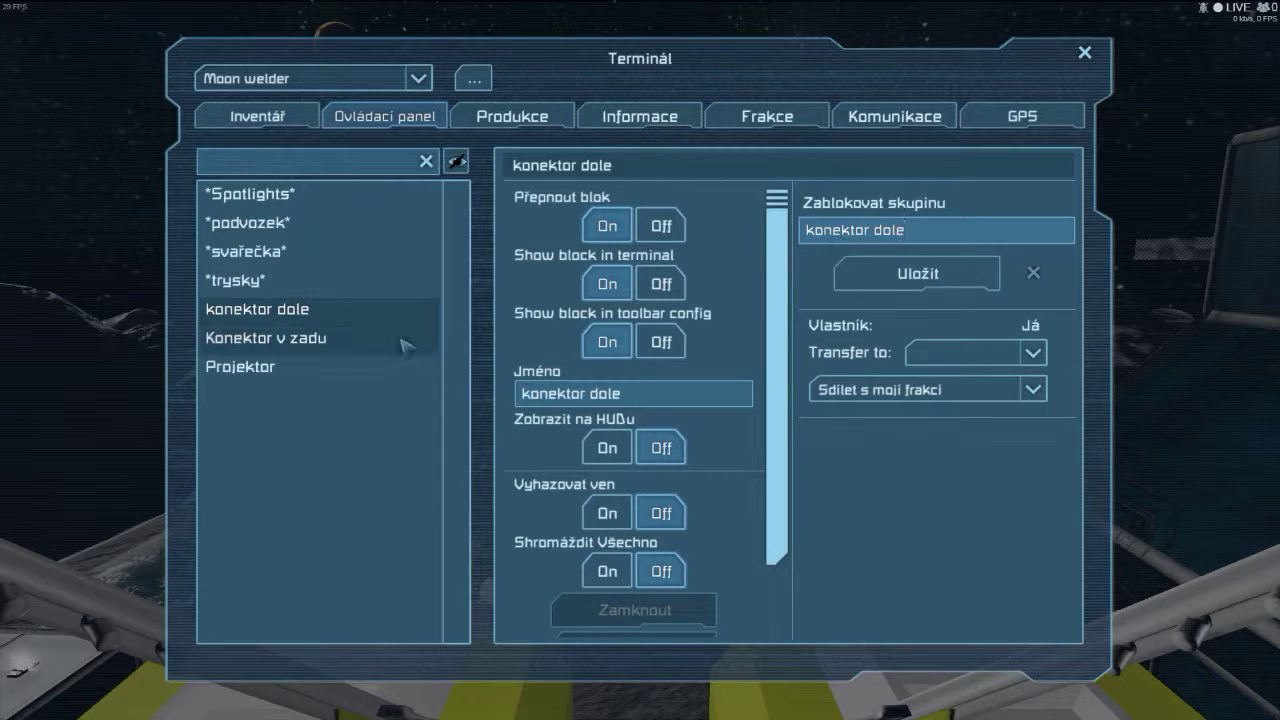
{"action": "left_click", "coordinate": [266, 336]}
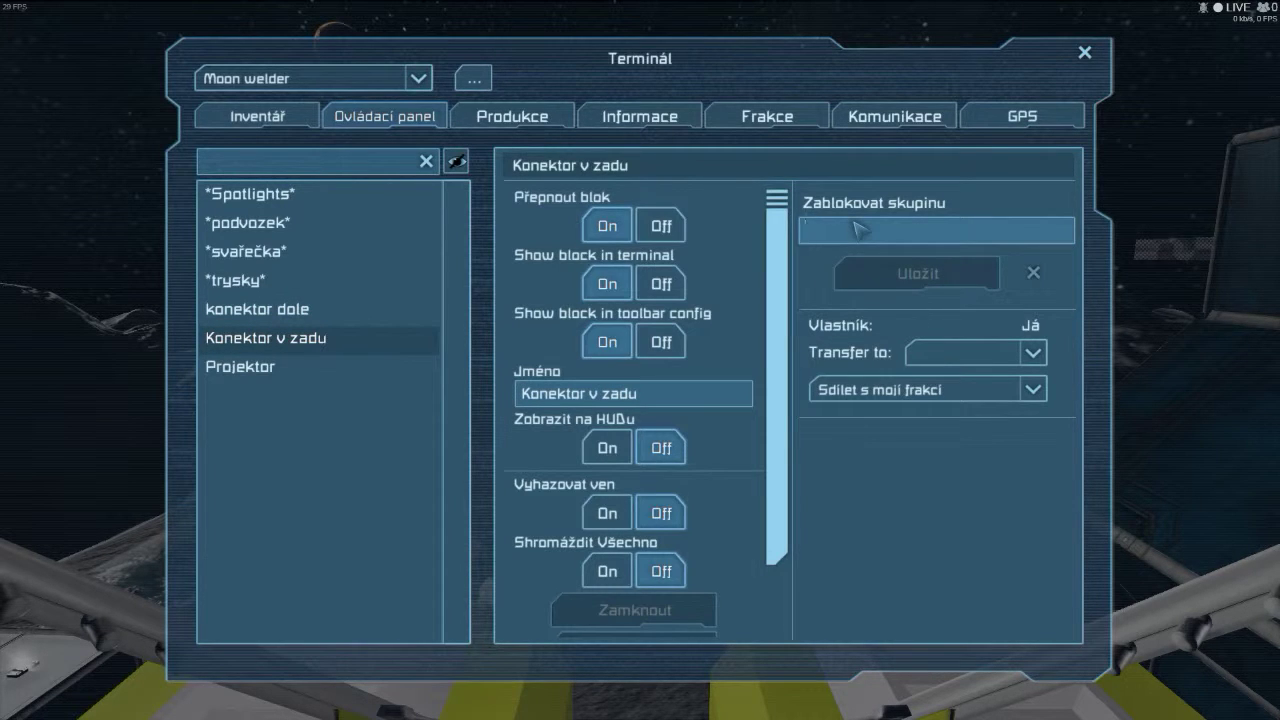
{"action": "type", "text": "konektor v"}
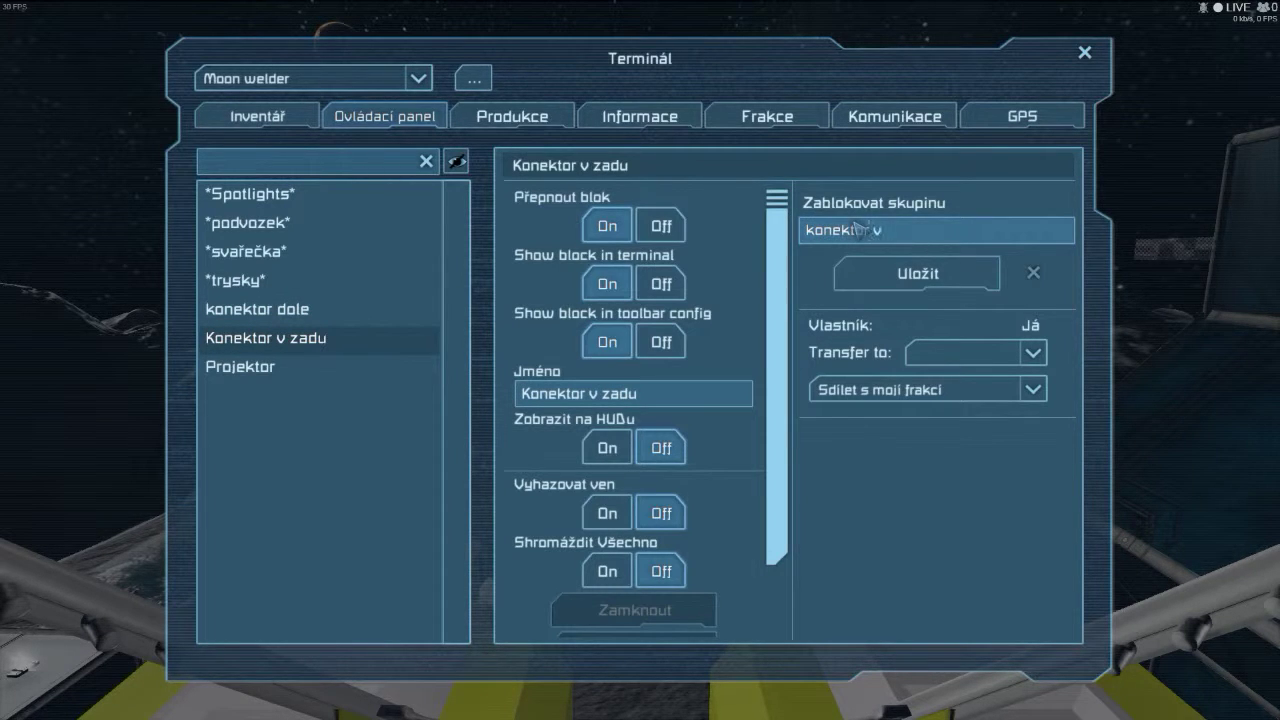
{"action": "type", "text": "zadu"}
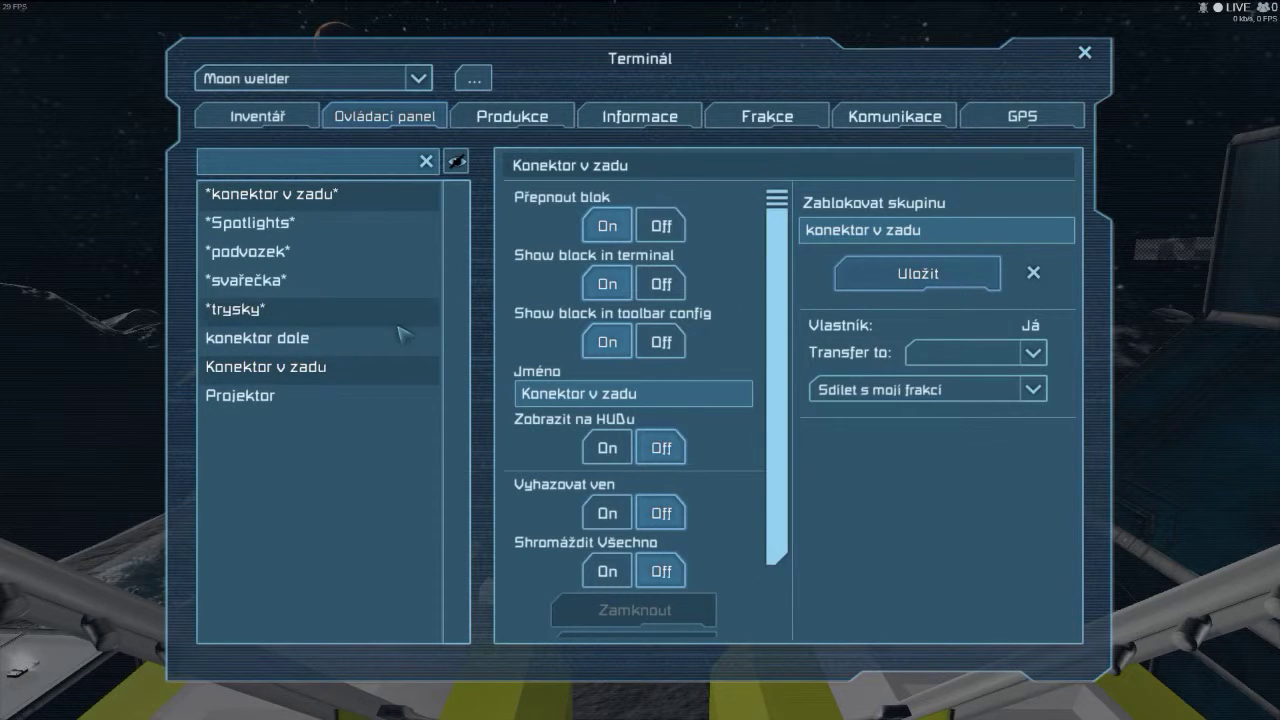
Name a block group 'konektor dole' for the bottom connector and save it.
{"action": "left_click", "coordinate": [256, 338]}
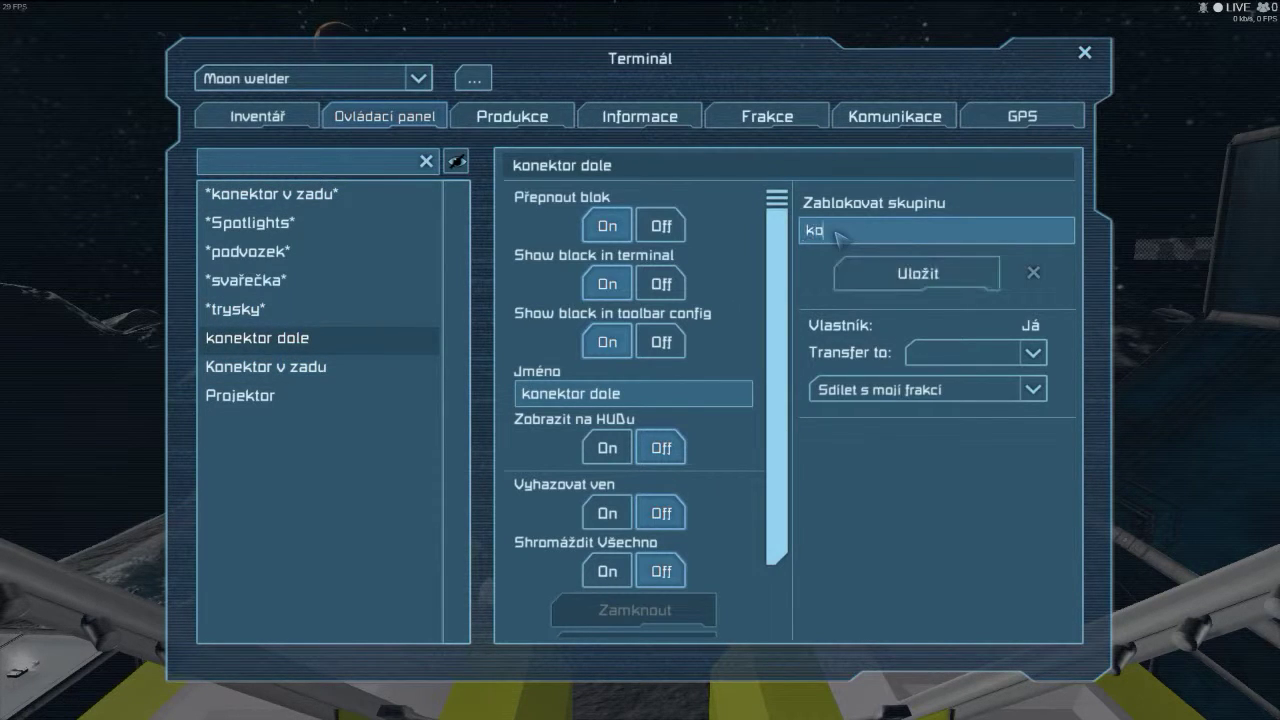
{"action": "type", "text": "ne"}
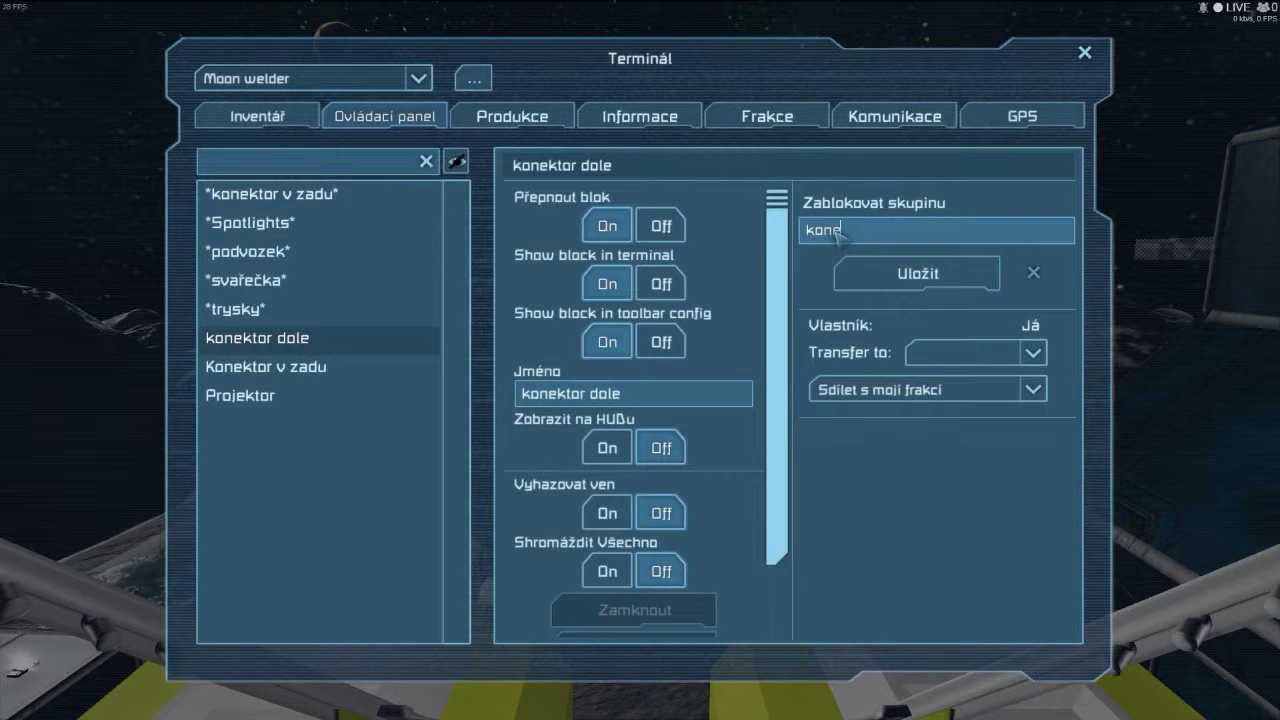
{"action": "type", "text": "ktor"}
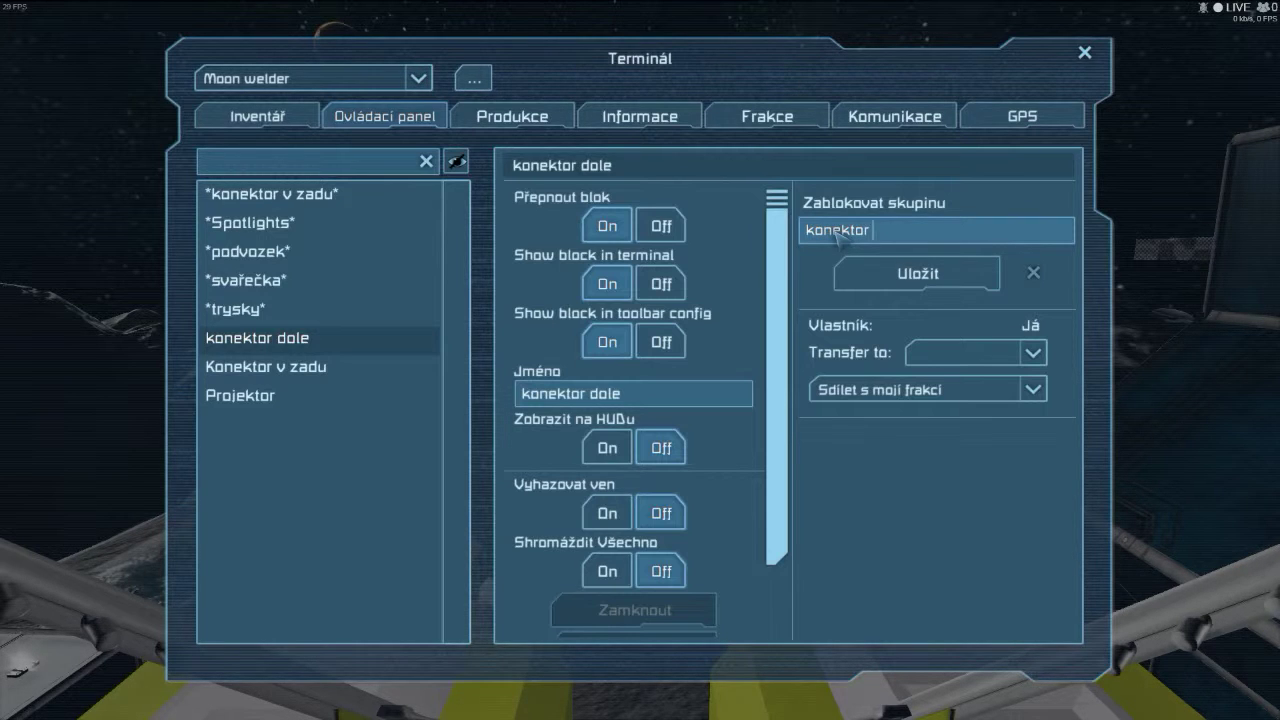
{"action": "type", "text": "dole"}
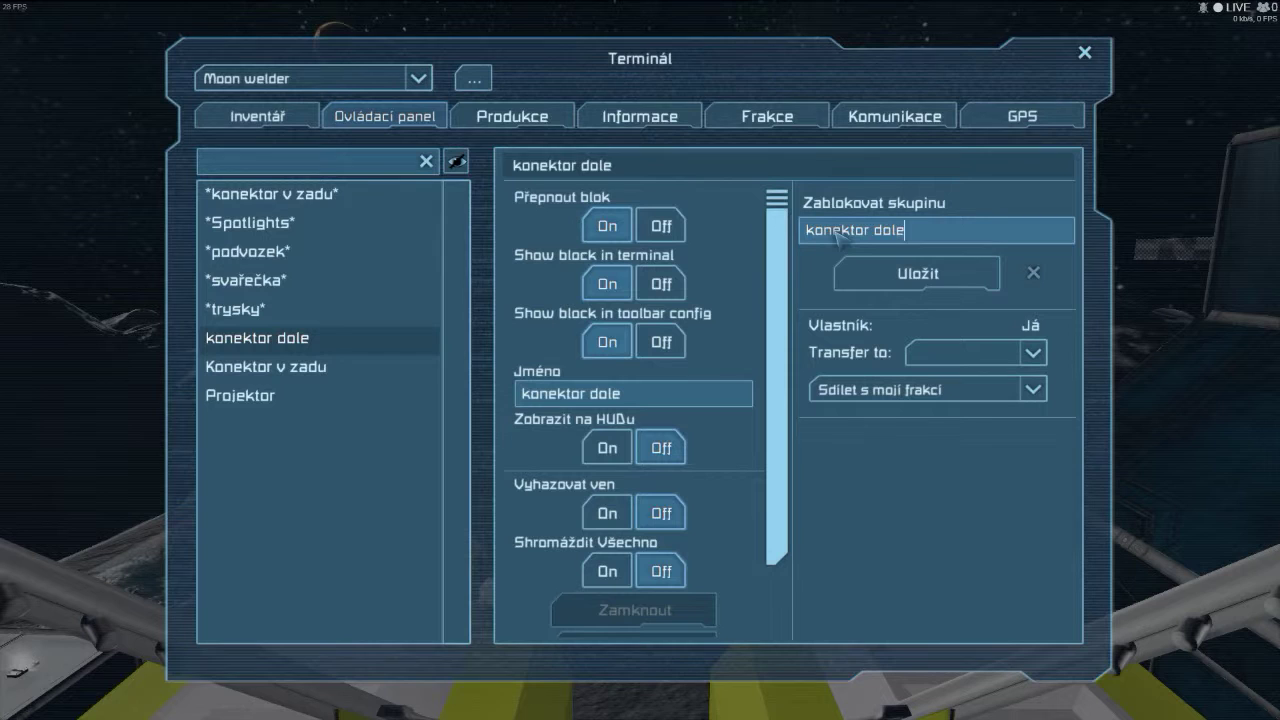
{"action": "left_click", "coordinate": [916, 272]}
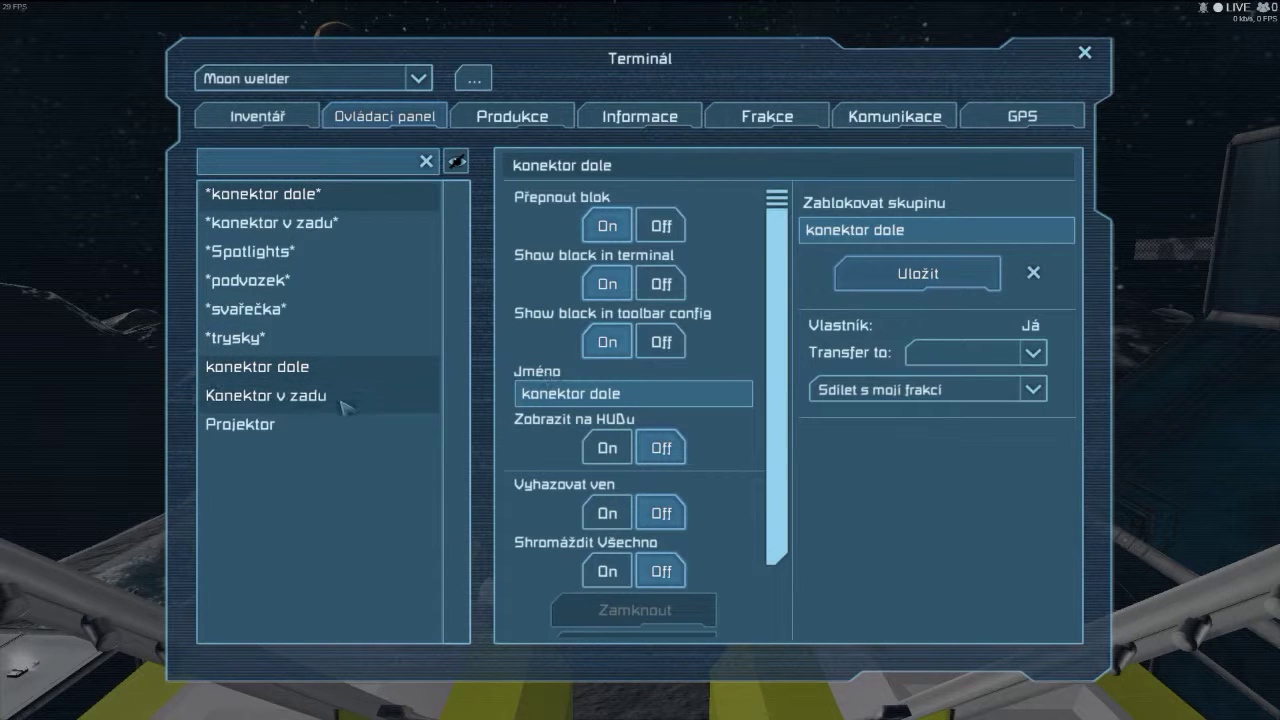
Return to the ship's inventories and scroll the container list past Konektor v zadu.
{"action": "left_click", "coordinate": [240, 424]}
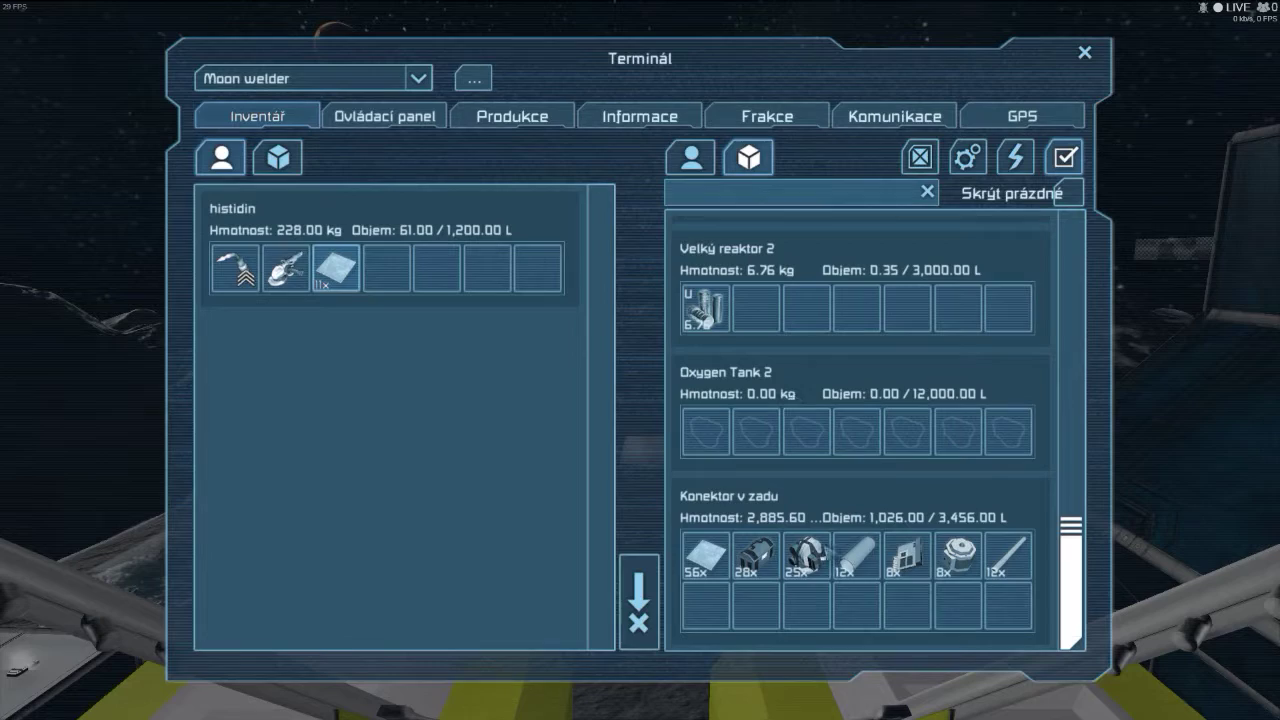
{"action": "scroll", "scroll_direction": "up", "scroll_amount": 3}
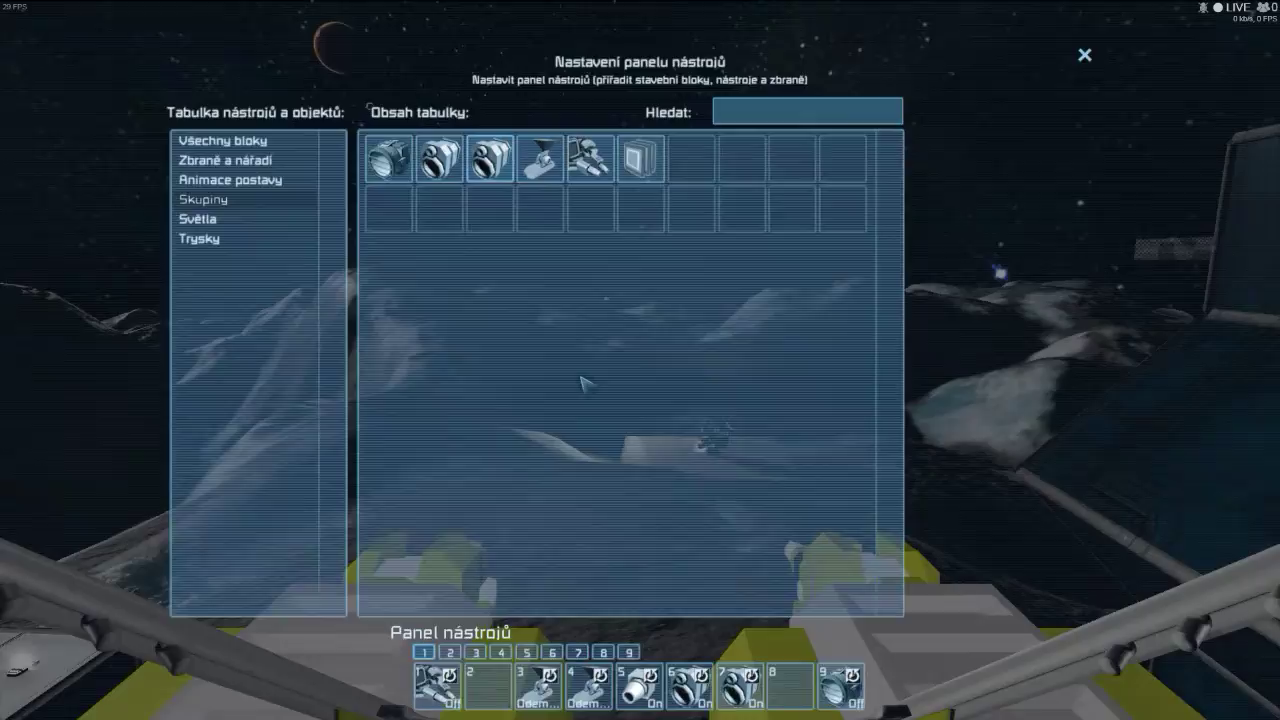
Leave the toolbar setup so the Blueprints screen can be shown.
{"action": "left_click", "coordinate": [1084, 56]}
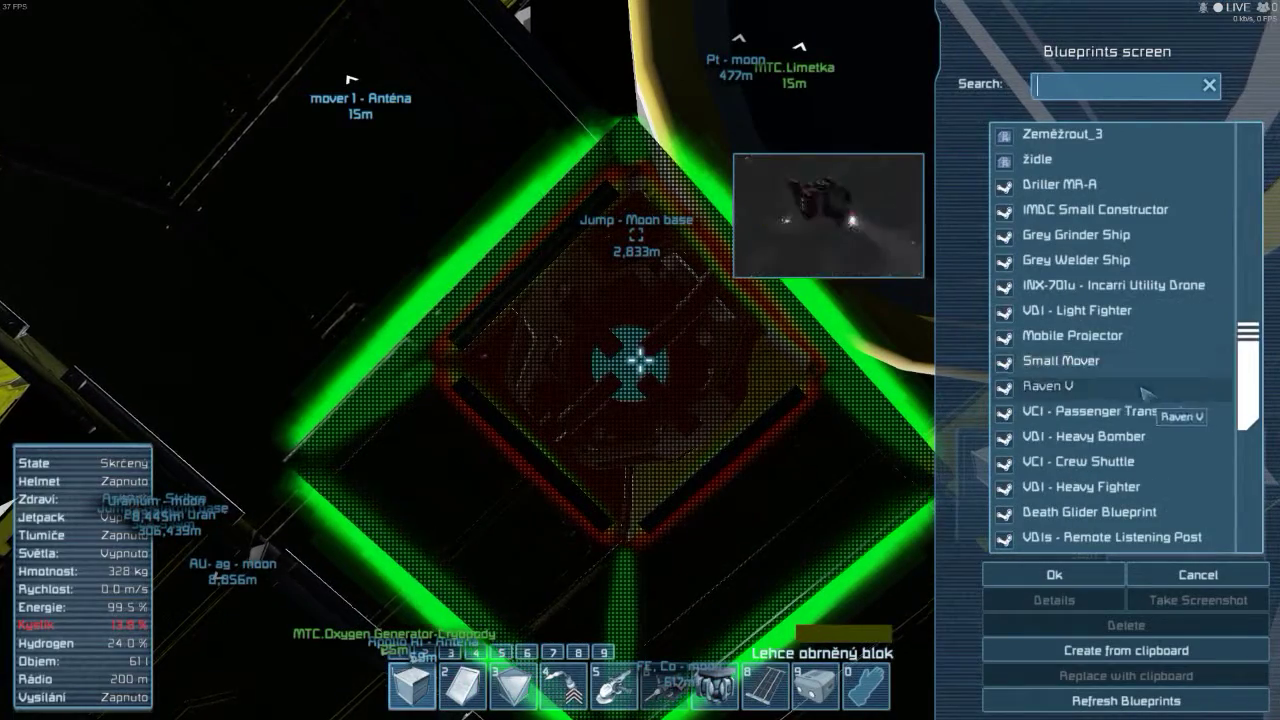
Filter blueprints by 'moon', delete the duplicate Moon welder_1 and confirm with Ano.
{"action": "scroll", "scroll_direction": "down", "scroll_amount": 3}
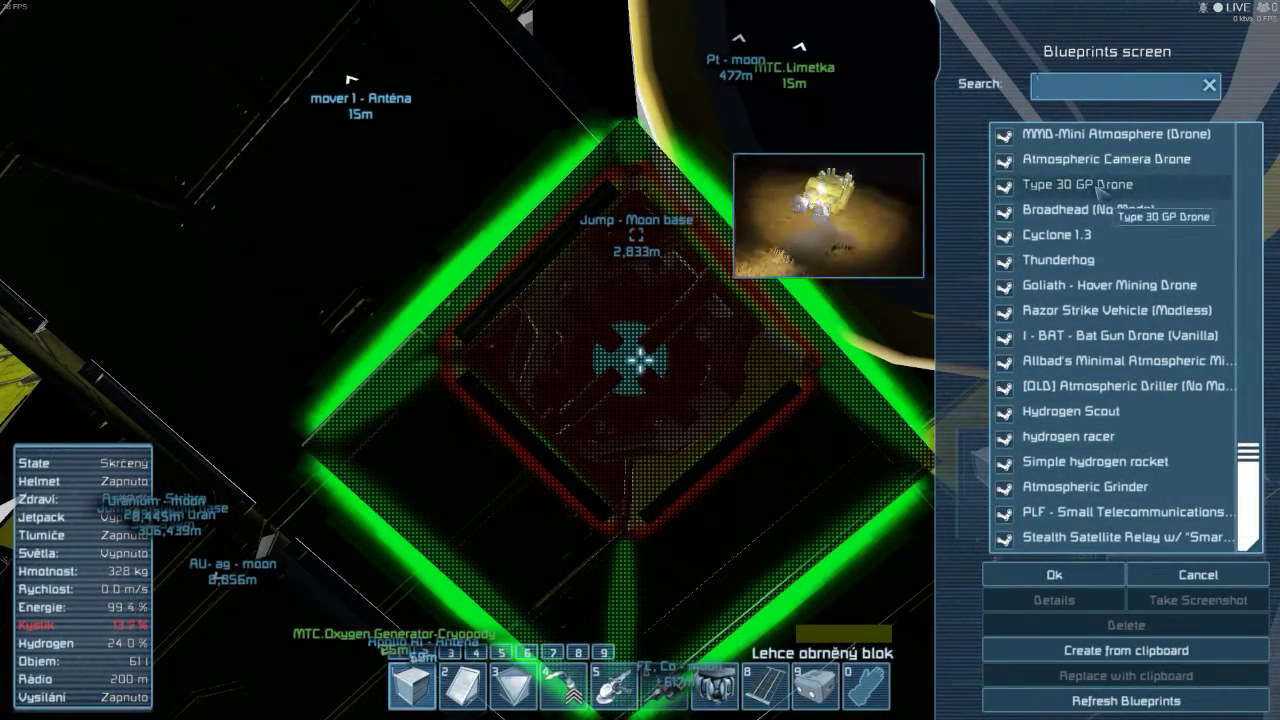
{"action": "type", "text": "moon"}
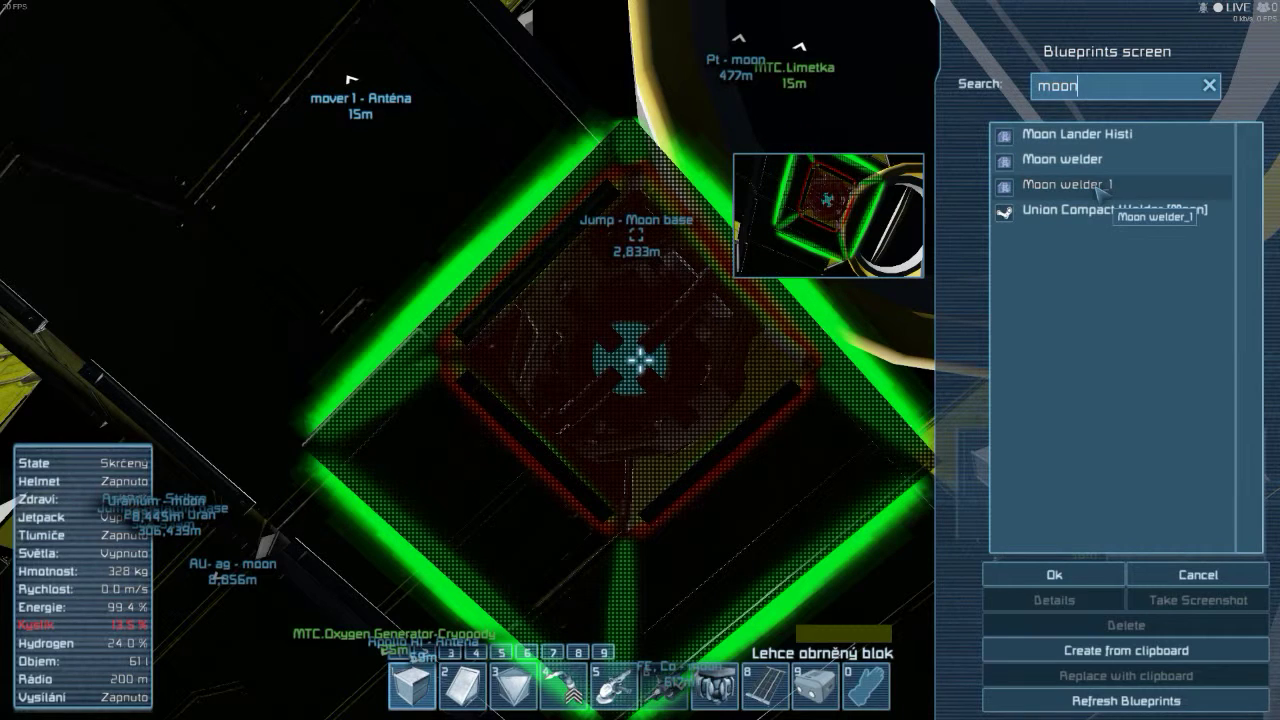
{"action": "left_click", "coordinate": [1062, 160]}
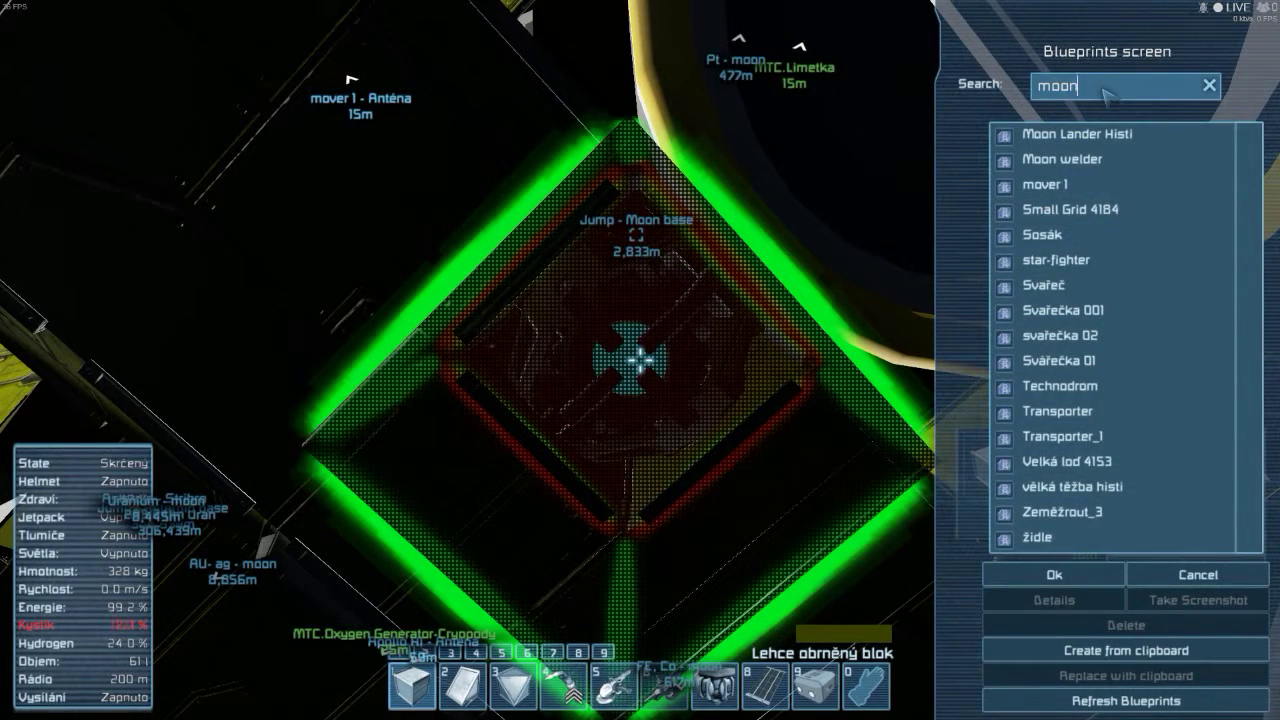
{"action": "left_click", "coordinate": [1072, 134]}
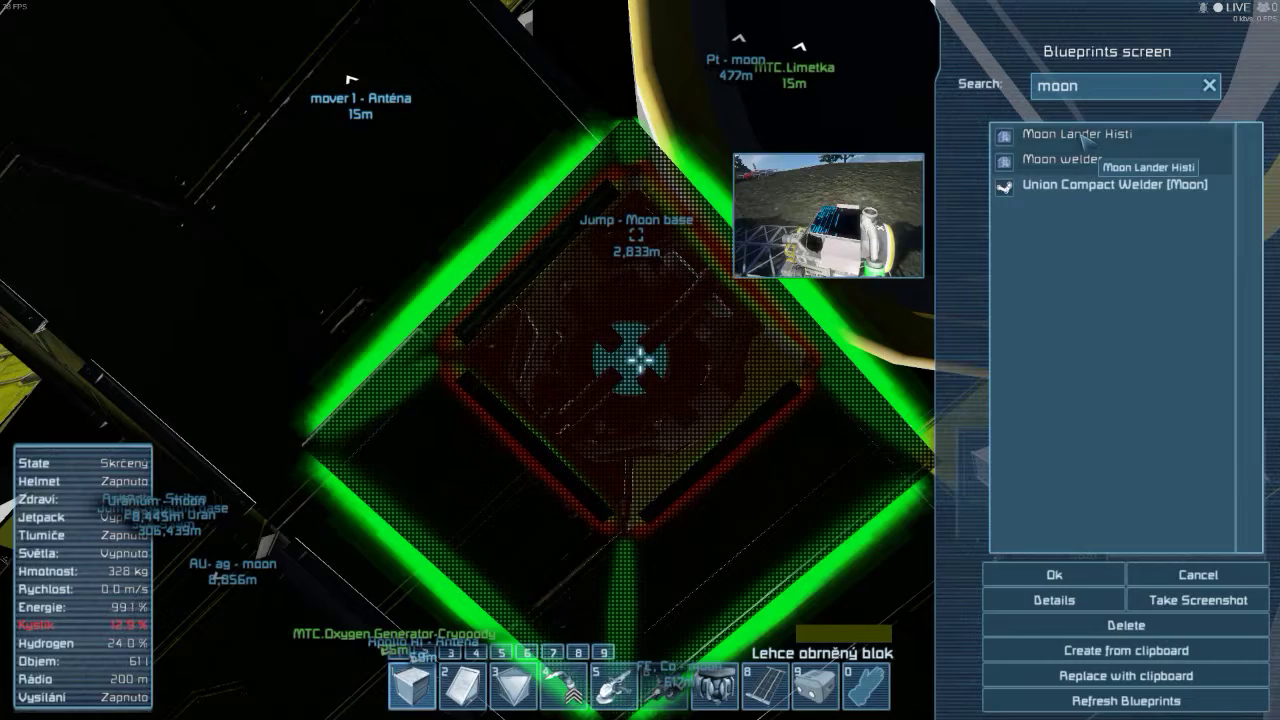
{"action": "left_click", "coordinate": [1124, 624]}
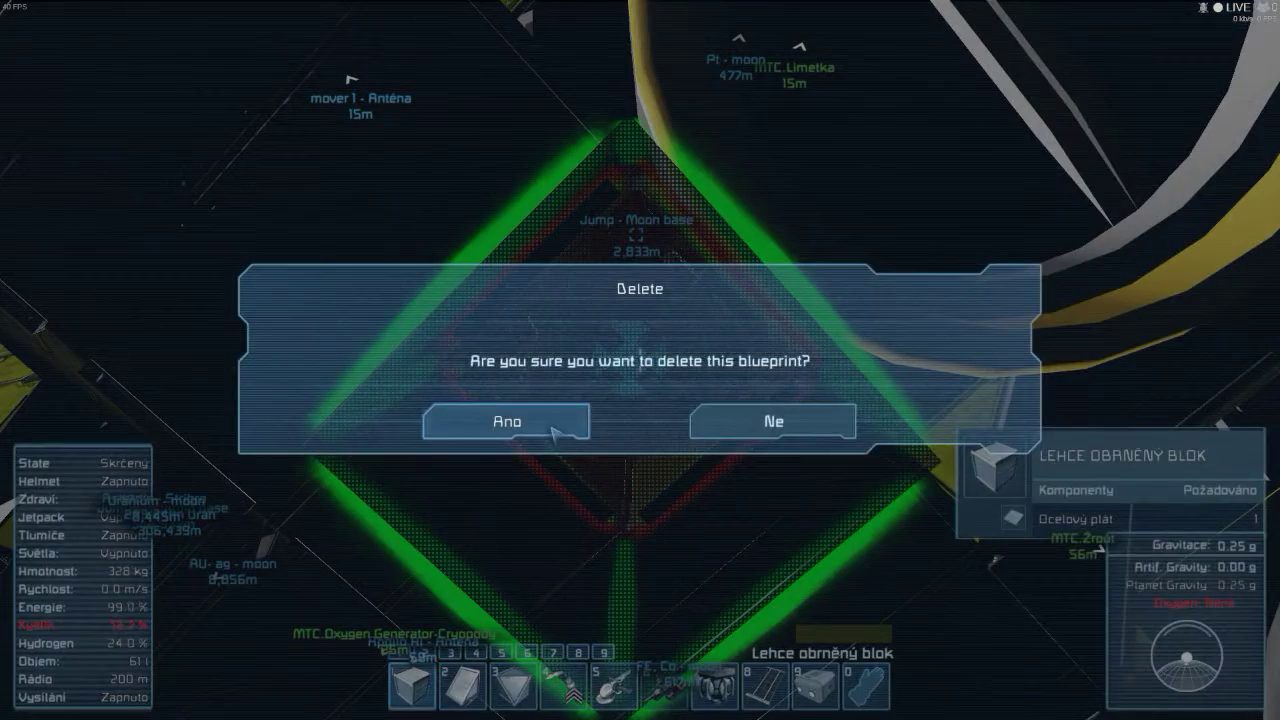
{"action": "left_click", "coordinate": [508, 420]}
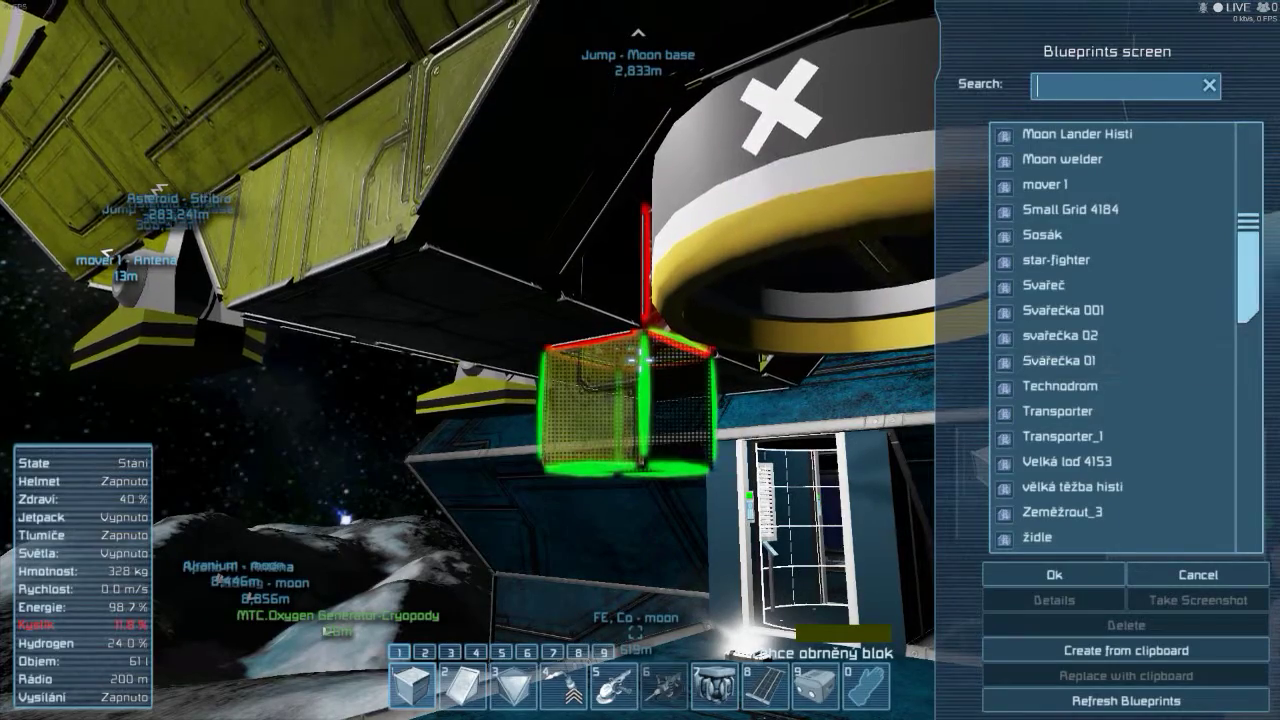
Filter the blueprint list by 'moon' before returning to the terminal.
{"action": "type", "text": "mo"}
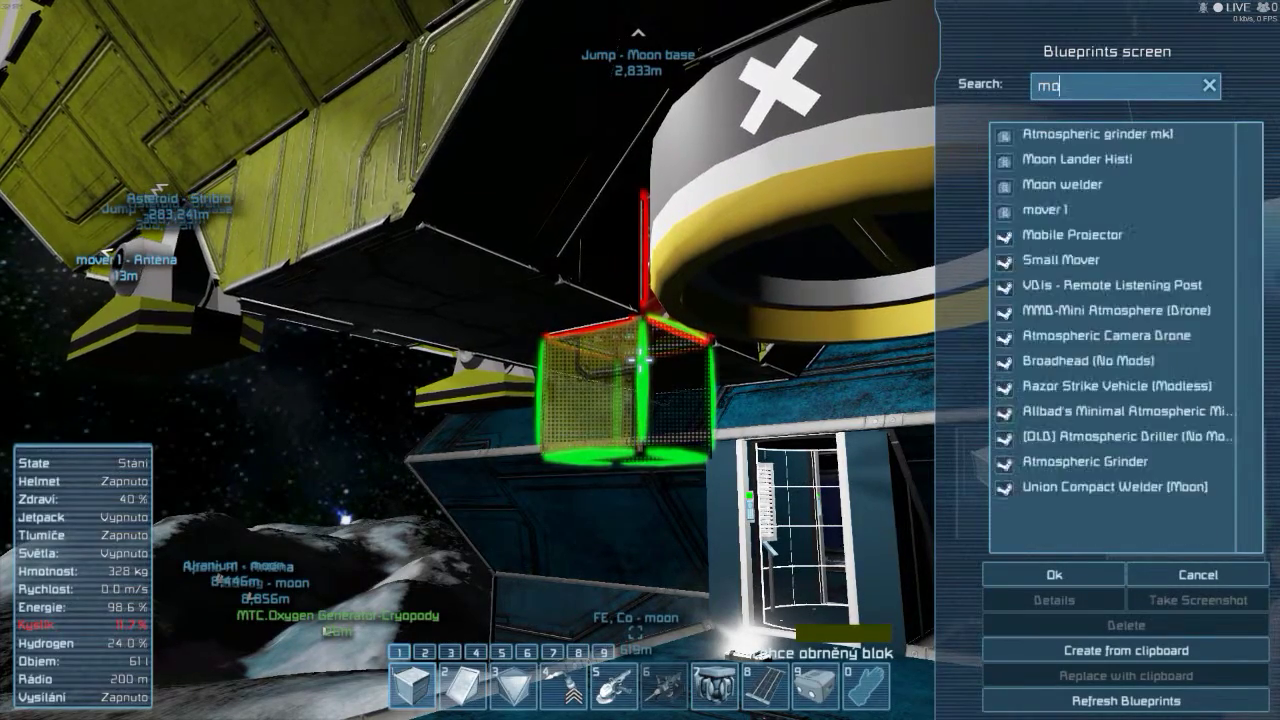
{"action": "type", "text": "on"}
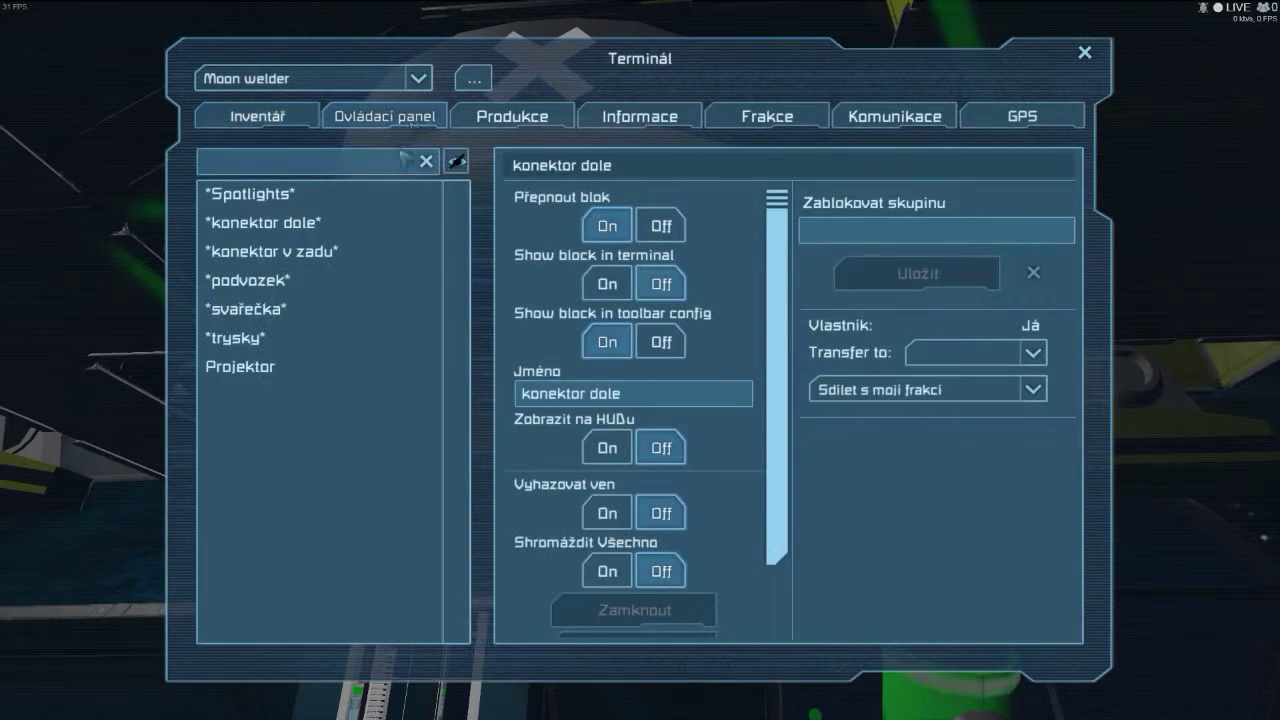
From Projektor's Technické výkresy, filter by 'moon' and load the Moon welder blueprint.
{"action": "left_click", "coordinate": [240, 368]}
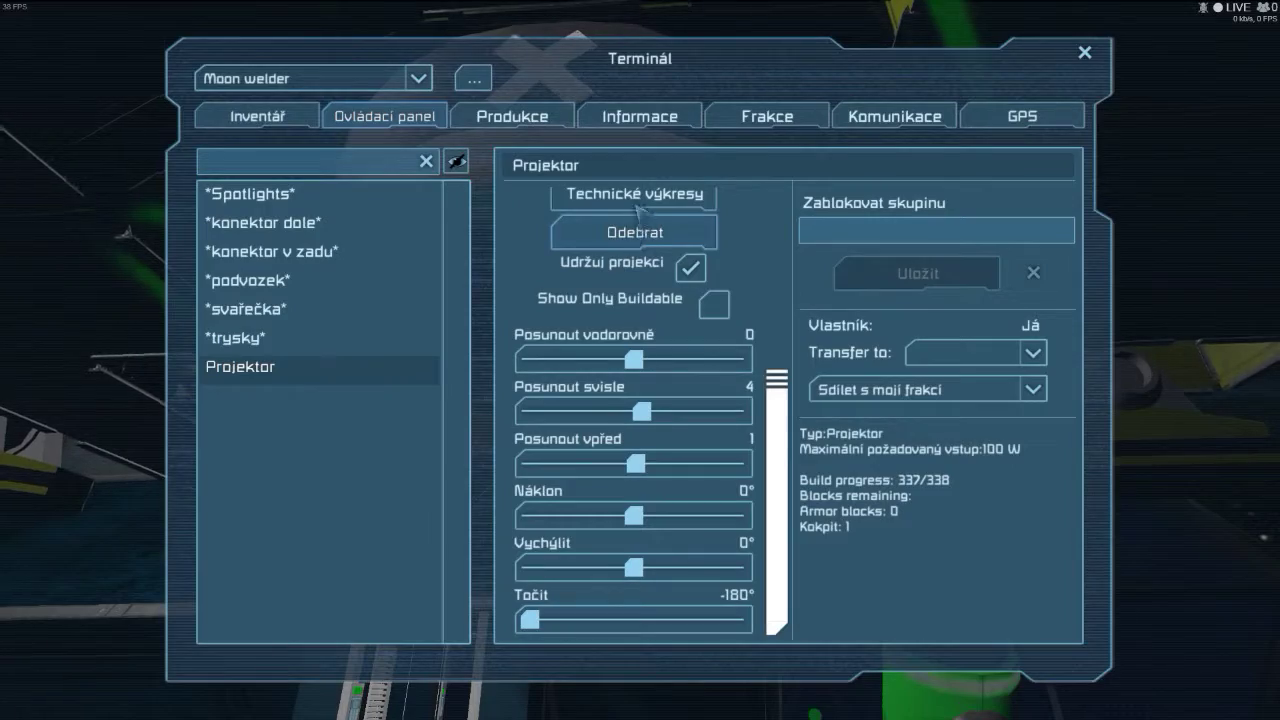
{"action": "left_click", "coordinate": [634, 196]}
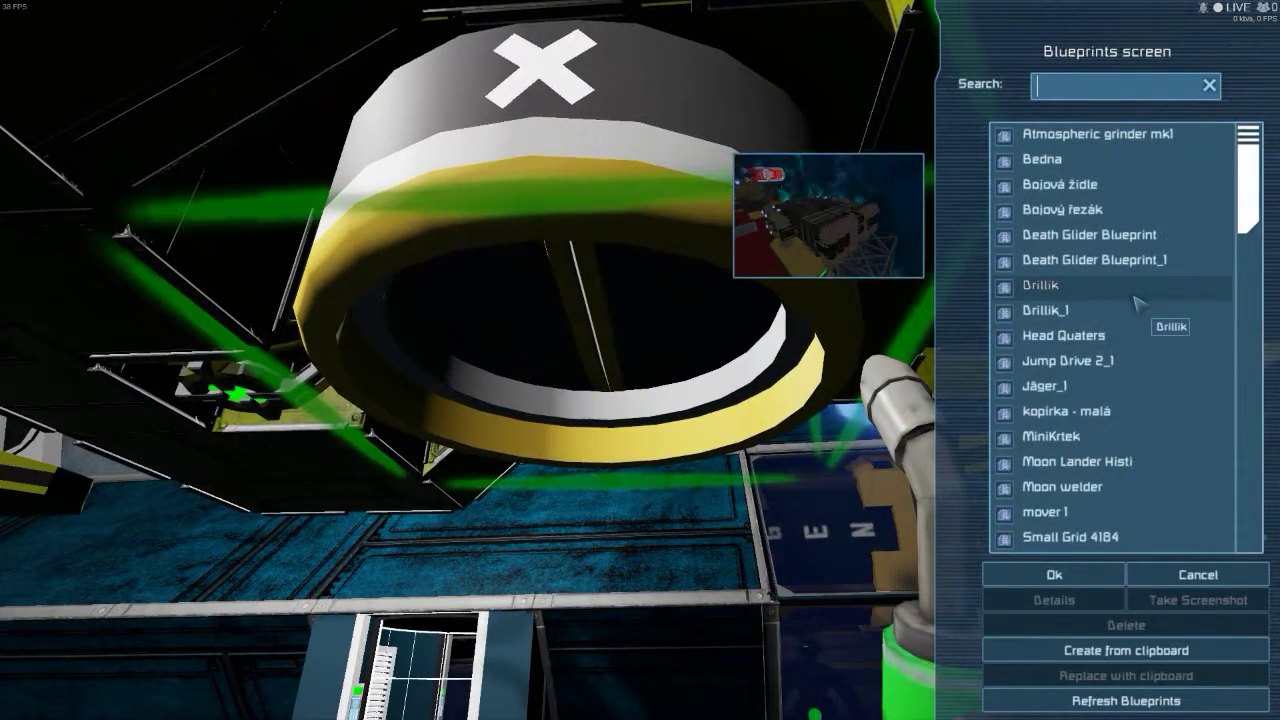
{"action": "type", "text": "mo"}
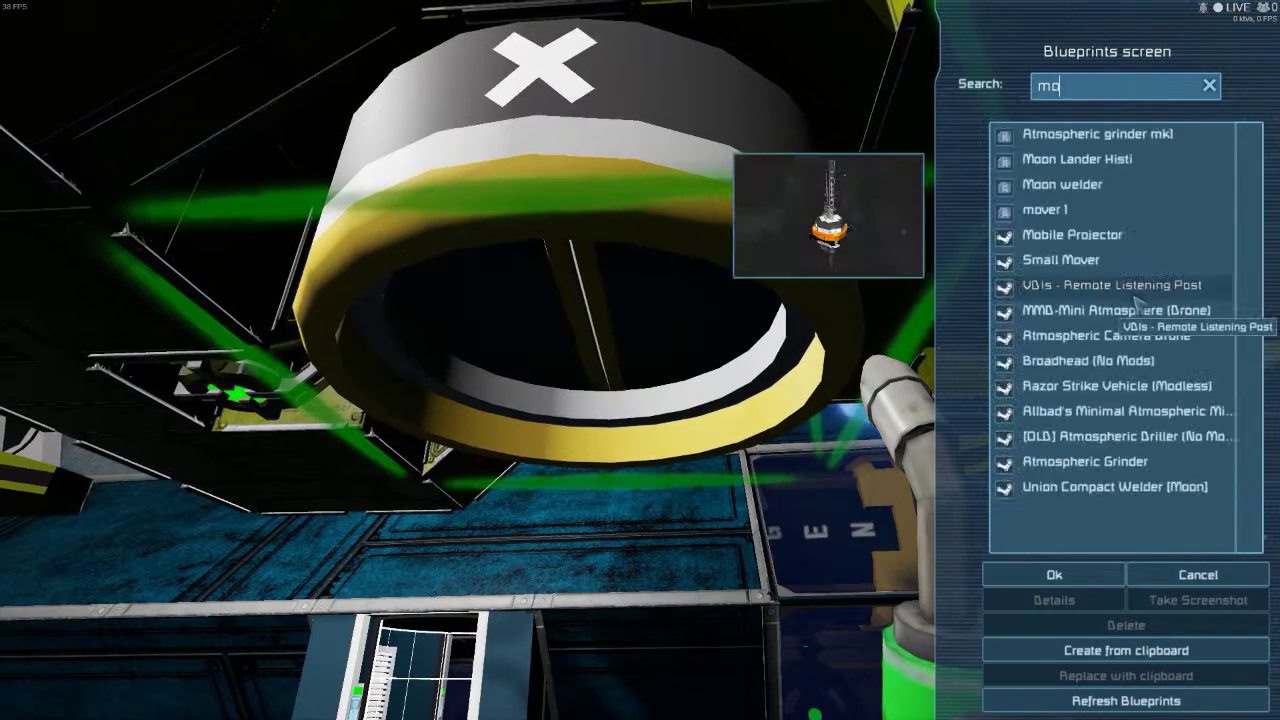
{"action": "type", "text": "on"}
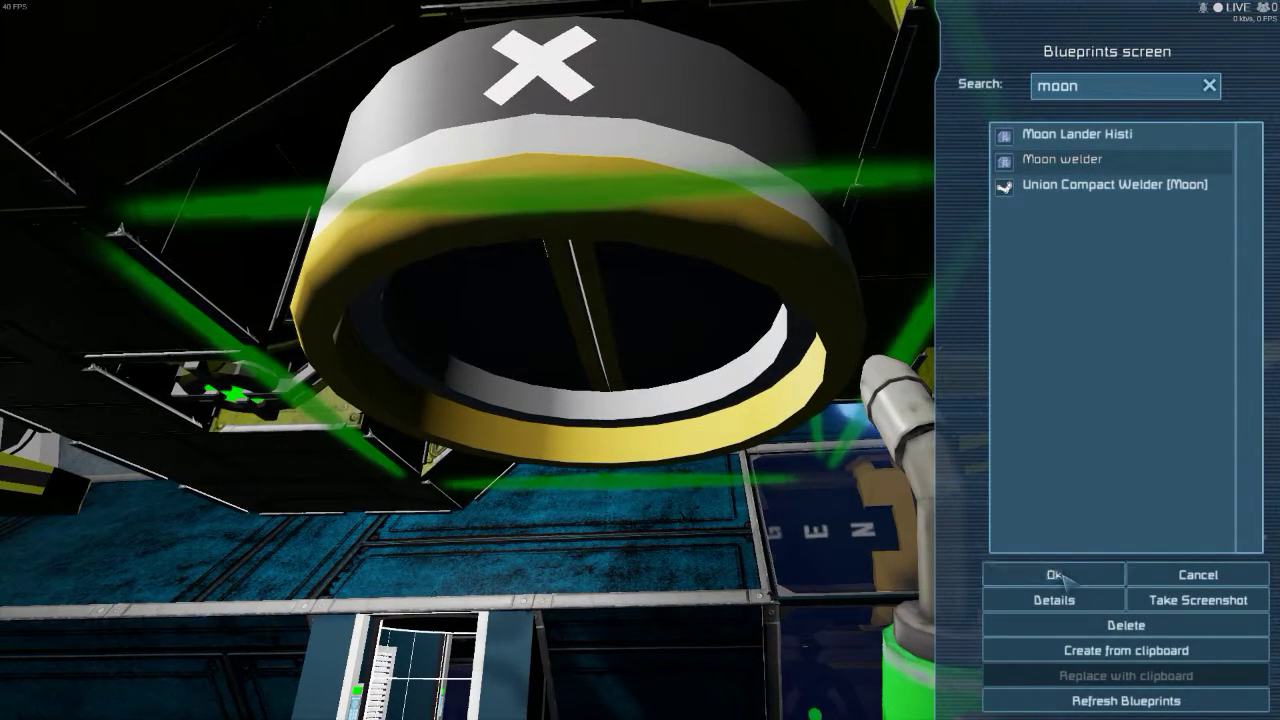
{"action": "left_click", "coordinate": [1052, 574]}
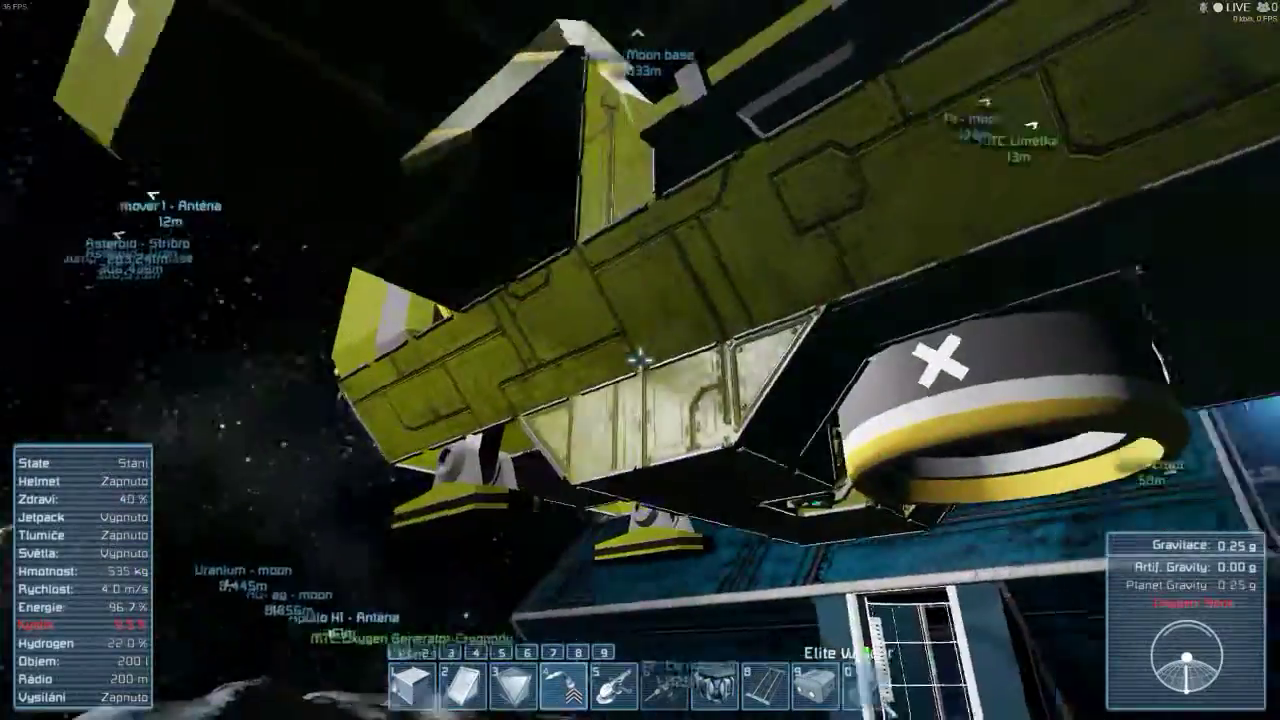